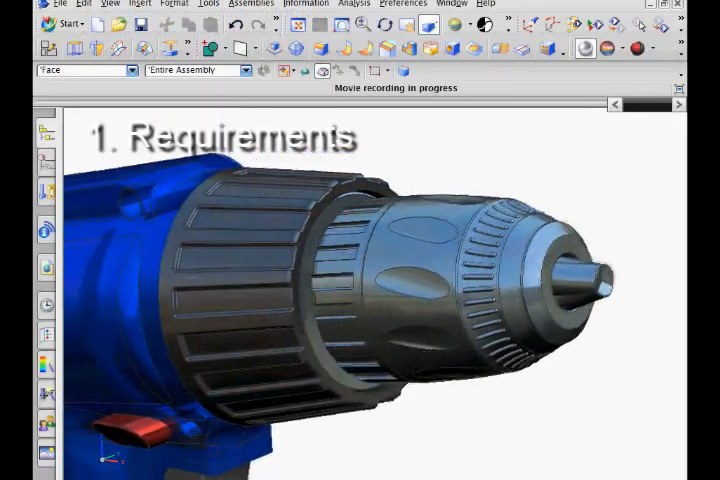
Step: Open the File menu over the drill model
left_click(47, 5)
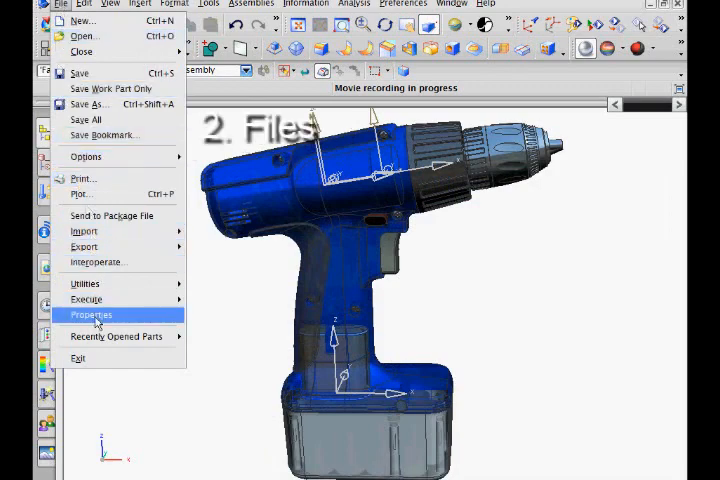
Step: Show A1_drill_assy properties on the Displayed Part tab: Millimeters units, rectangular grid
left_click(90, 315)
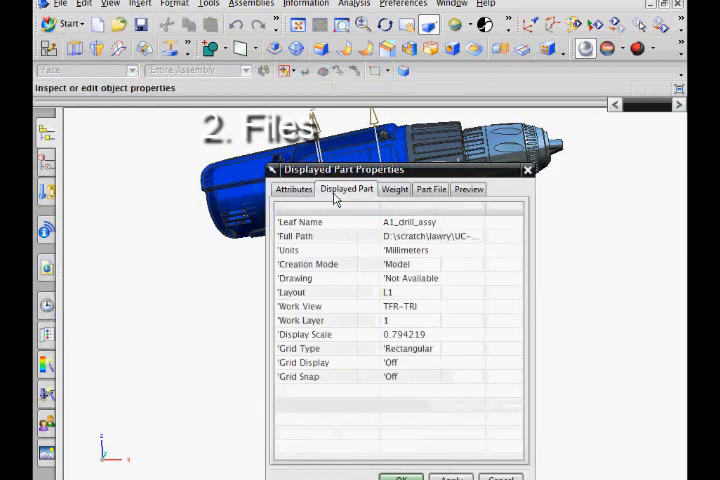
left_click(292, 189)
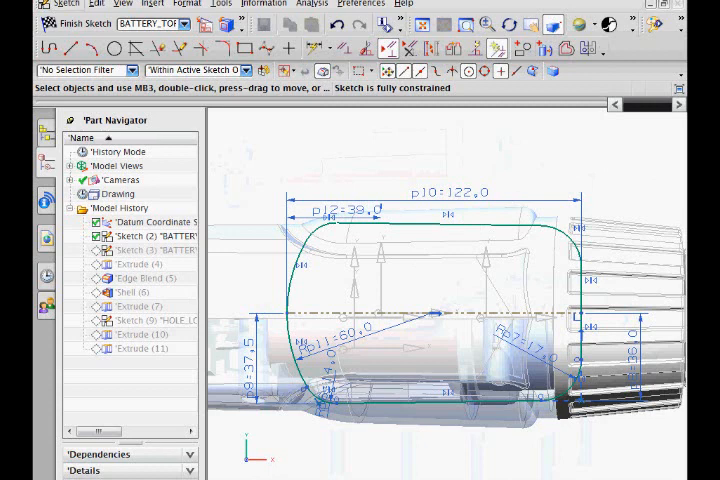
Step: Finish the fully constrained battery sketch, returning to the battery housing solid
left_click(62, 23)
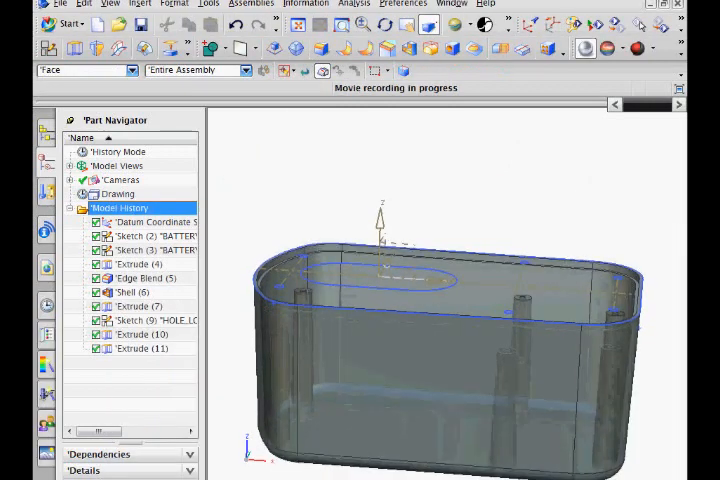
left_click(155, 222)
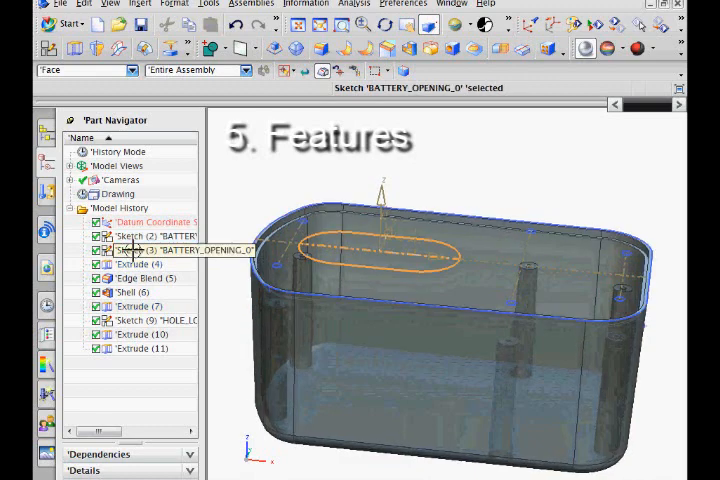
left_click(126, 263)
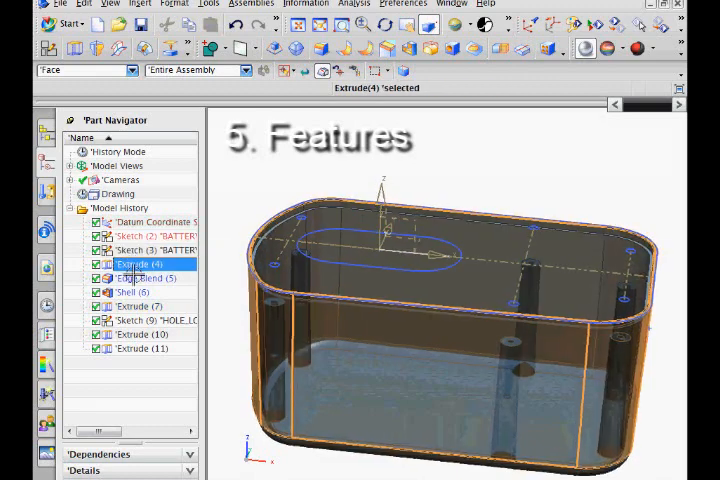
left_click(127, 291)
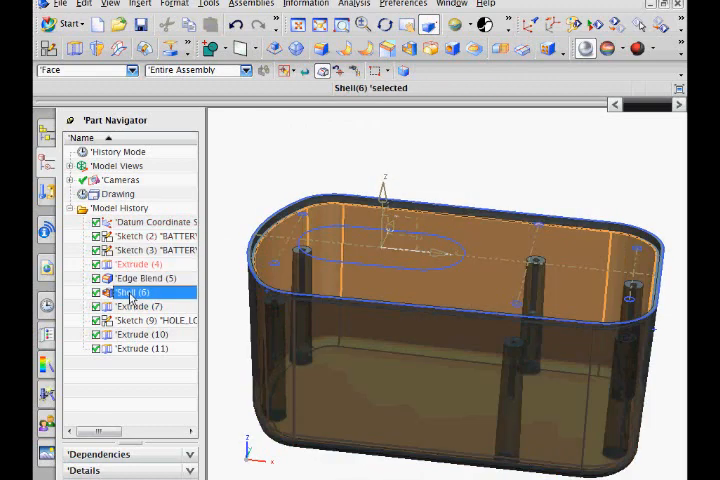
left_click(160, 320)
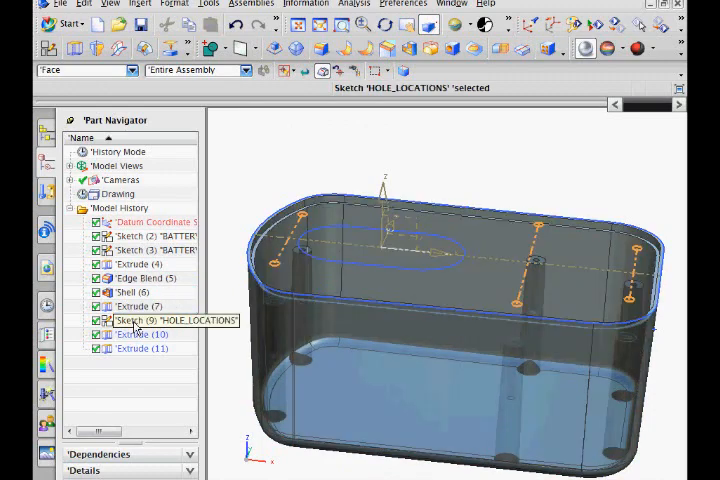
left_click(138, 334)
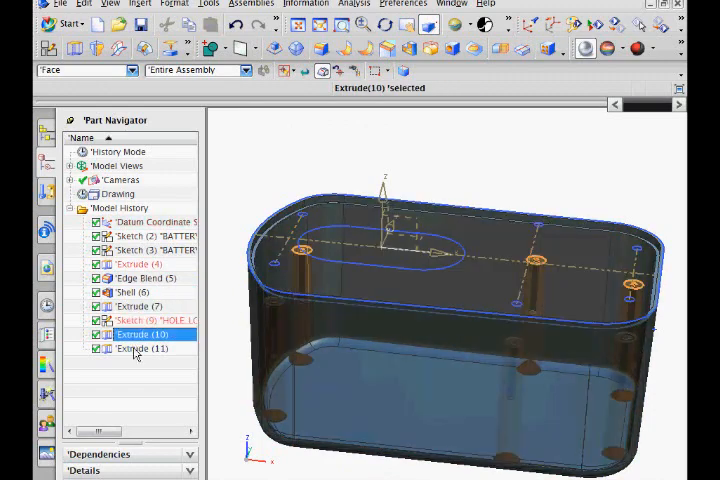
left_click(140, 348)
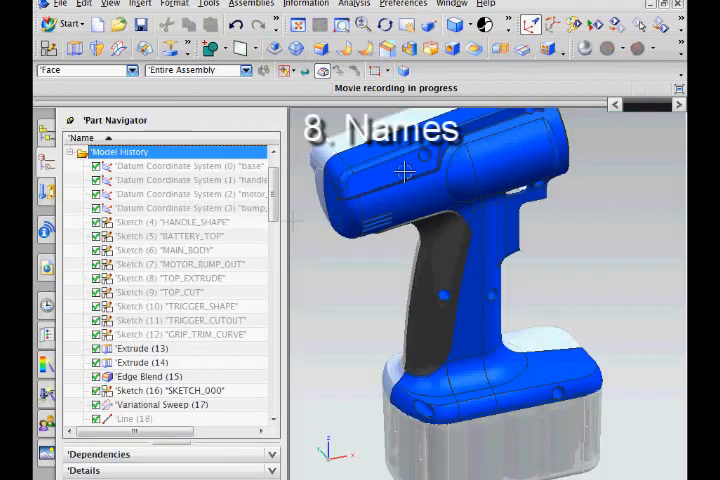
left_click(178, 221)
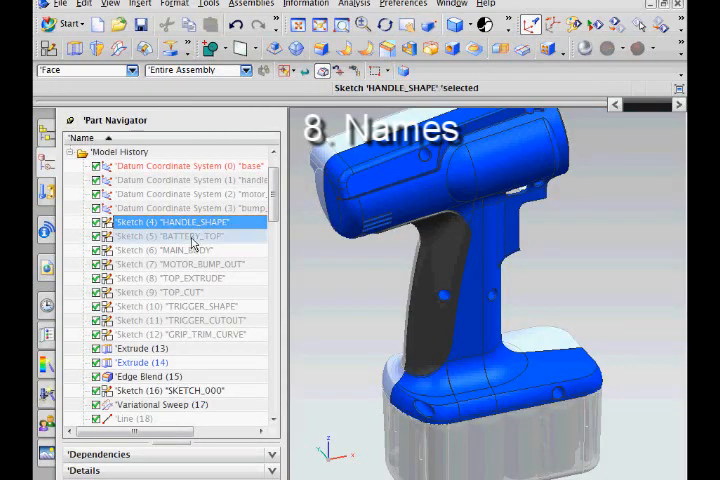
left_click(160, 249)
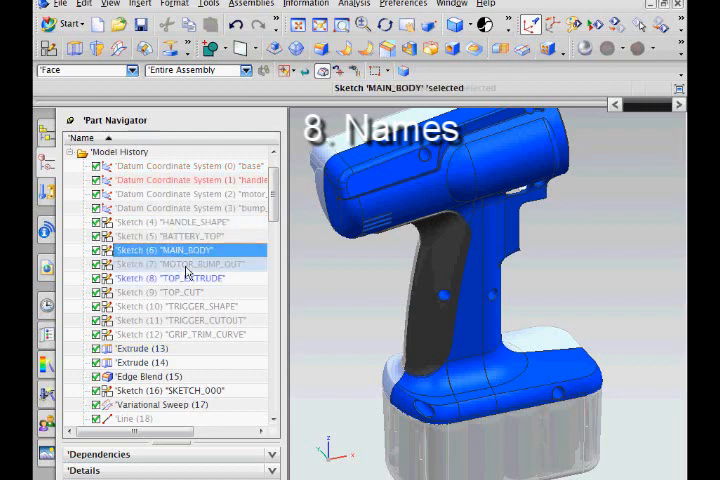
left_click(180, 277)
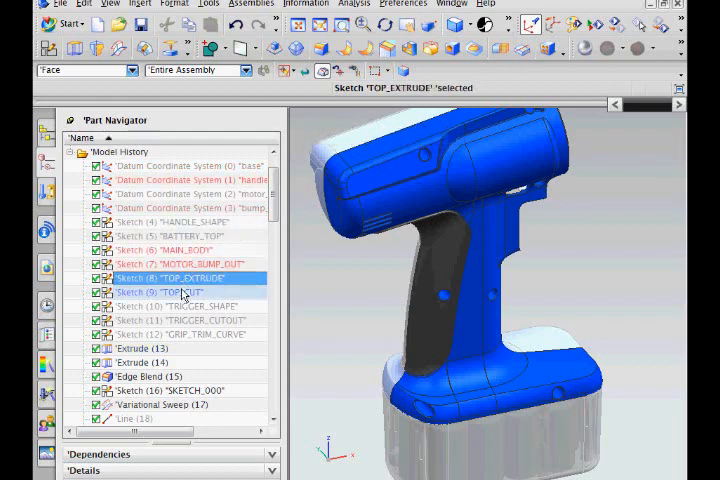
left_click(175, 319)
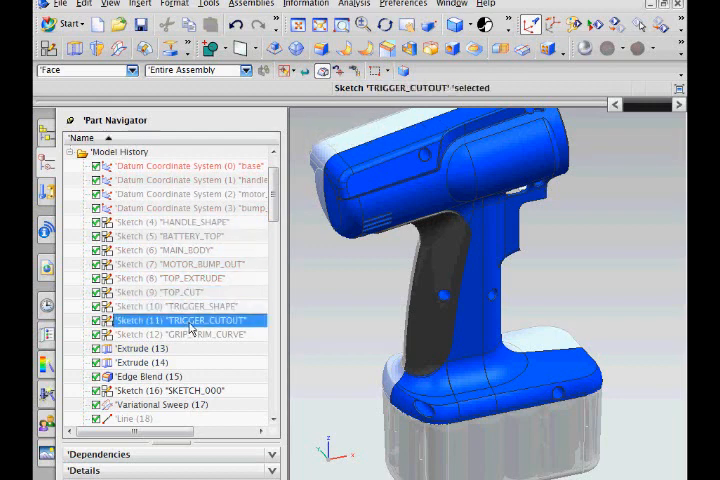
left_click(180, 333)
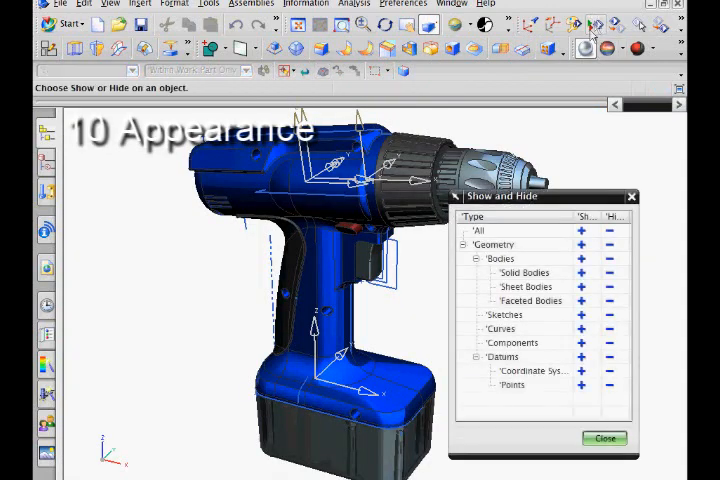
Step: Hide Sketches/Curves and Datums in Show and Hide, then close the dialog
left_click(615, 315)
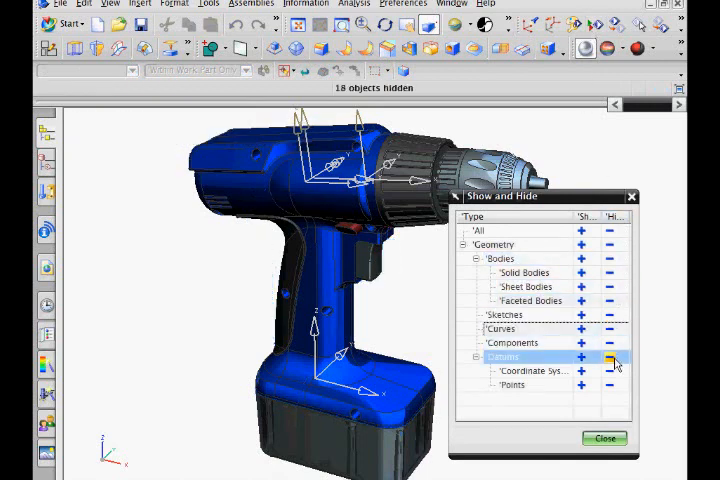
left_click(611, 357)
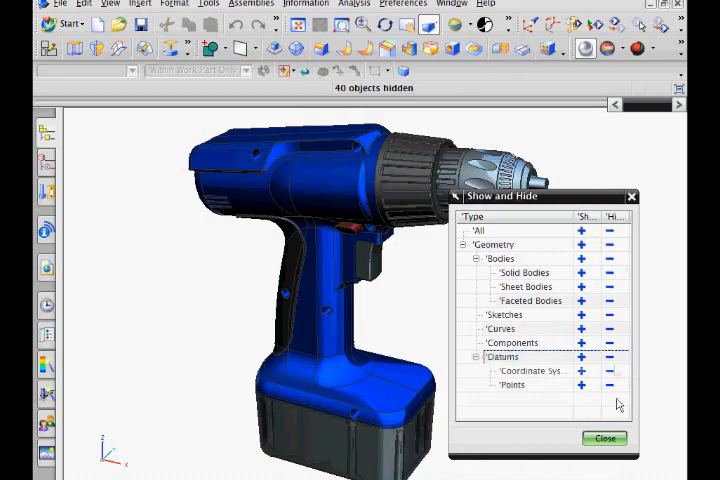
left_click(601, 438)
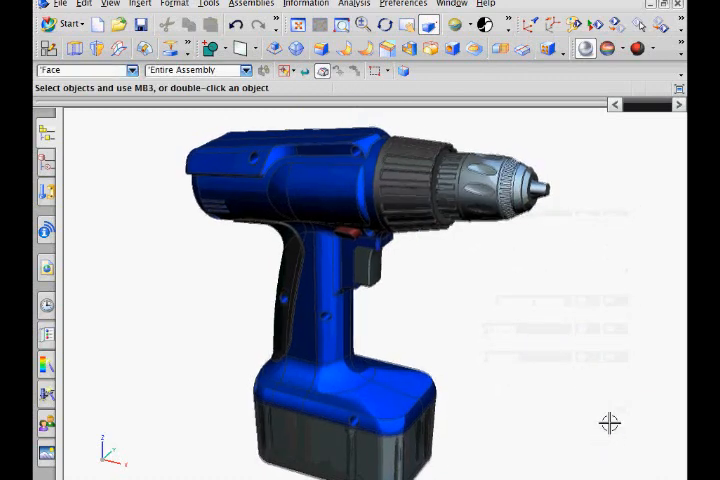